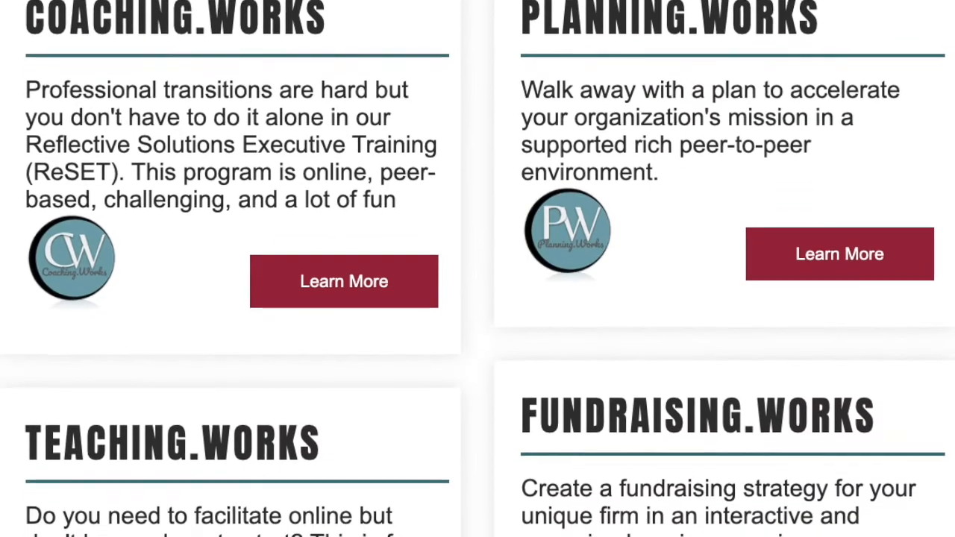
{"action": "scroll", "scroll_direction": "down", "scroll_amount": 3}
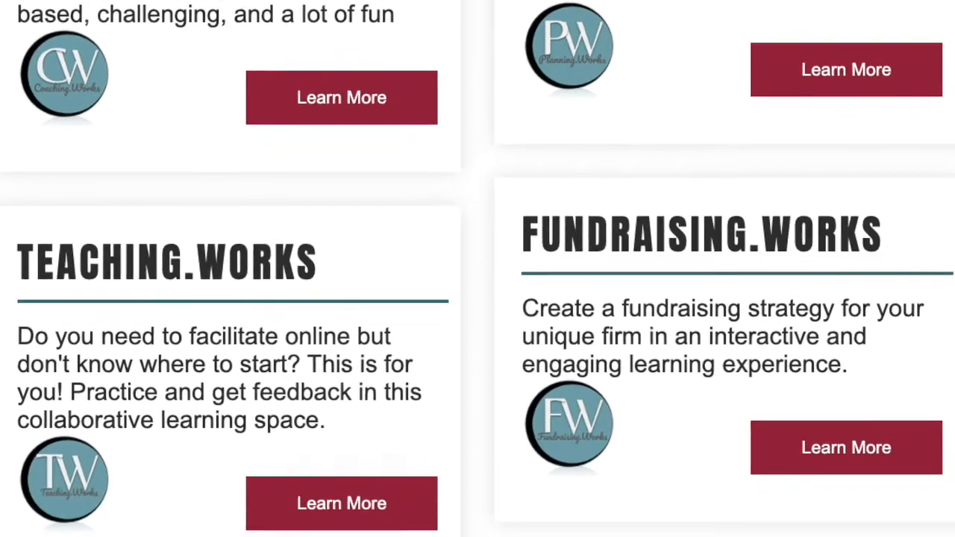
{"action": "scroll", "scroll_direction": "down", "scroll_amount": 3}
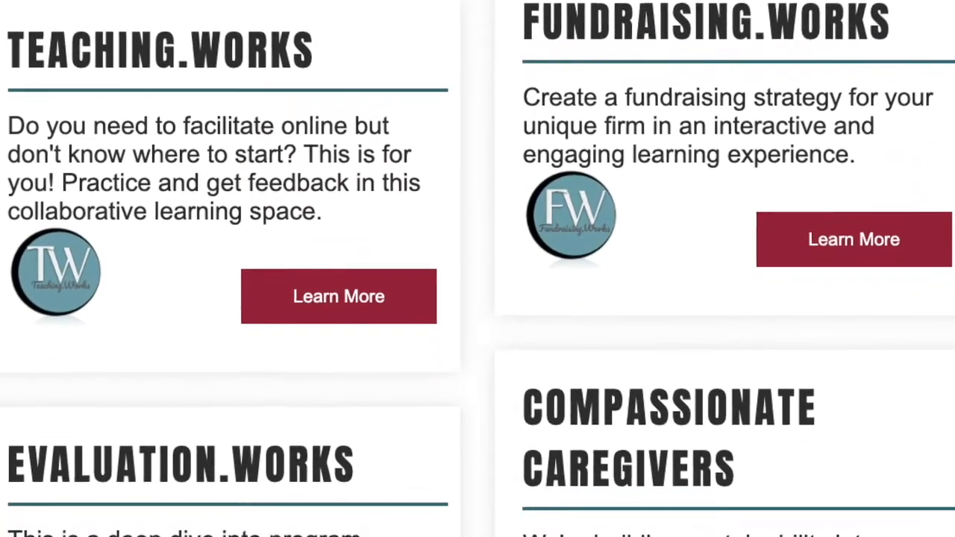